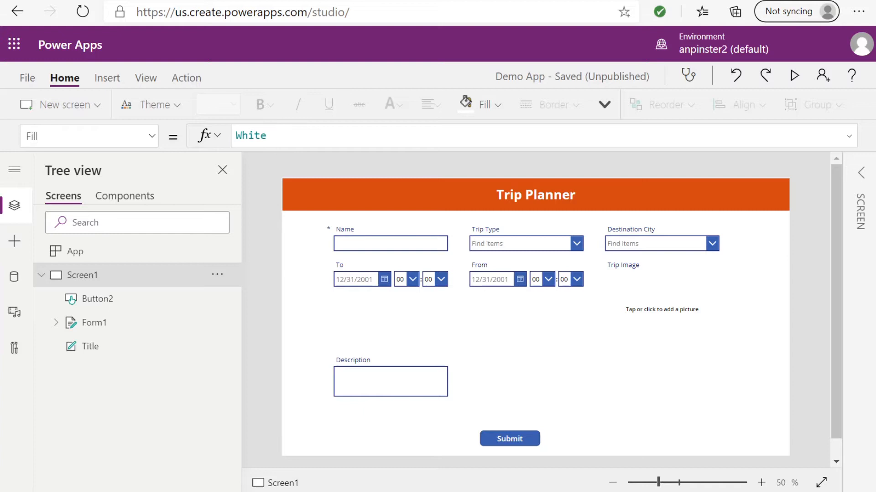
mouse_move(166, 308)
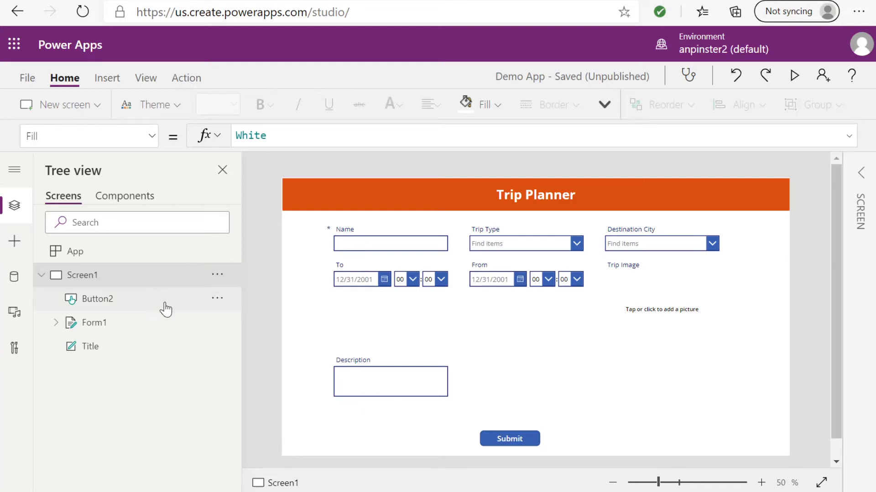
mouse_move(63, 282)
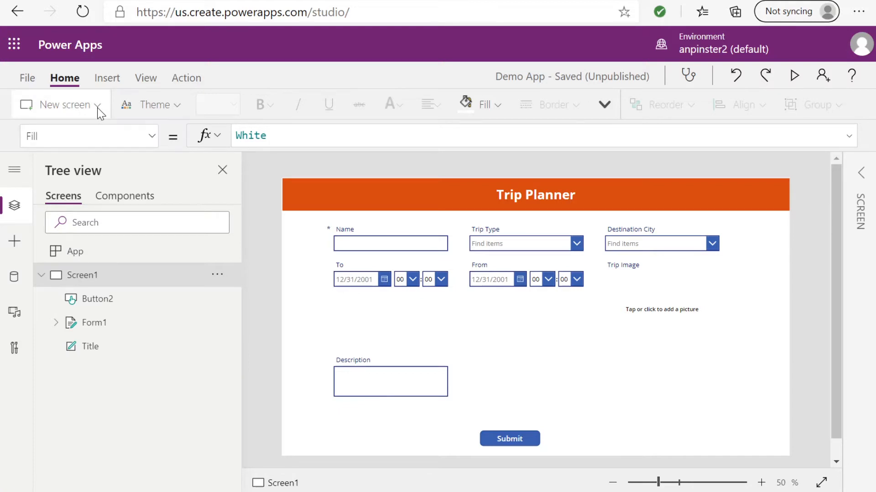
mouse_move(75, 182)
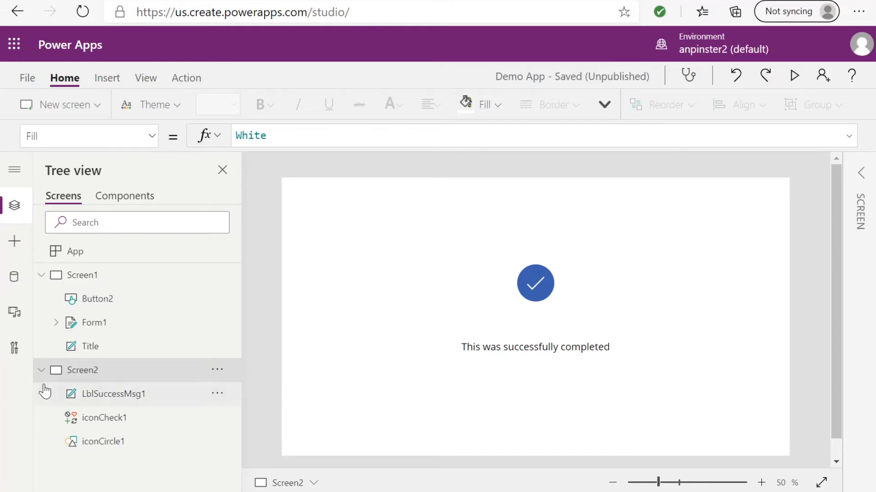
mouse_move(99, 373)
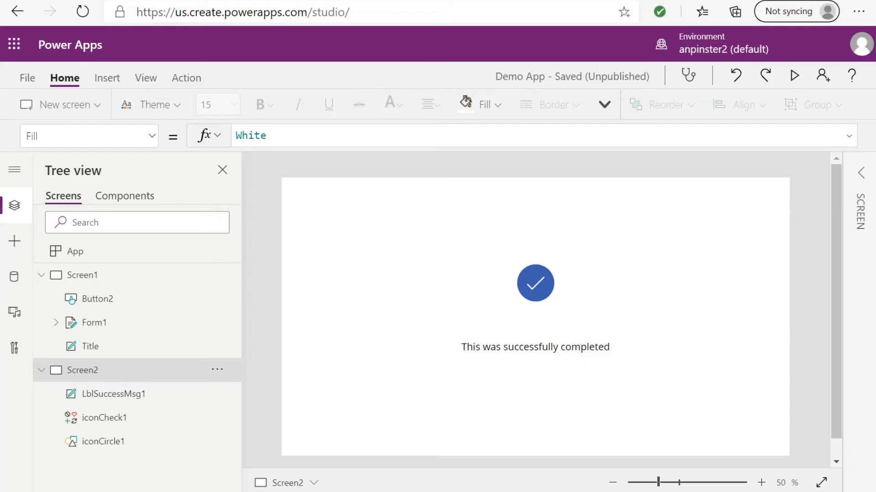
mouse_move(545, 364)
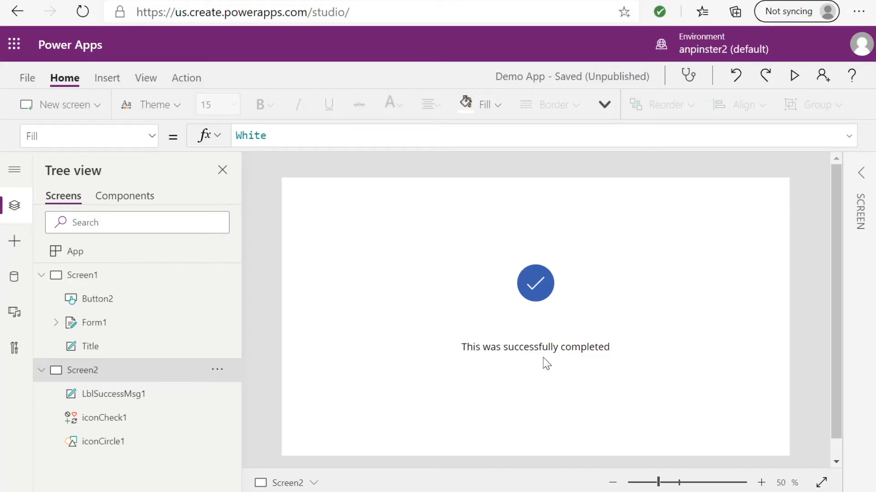
Select the "This was successfully completed" message on the new Screen2
click(534, 347)
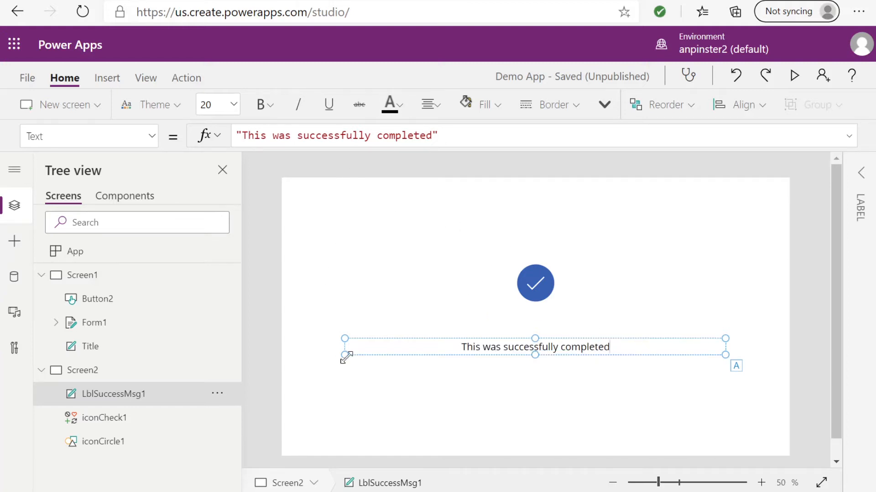
mouse_move(513, 239)
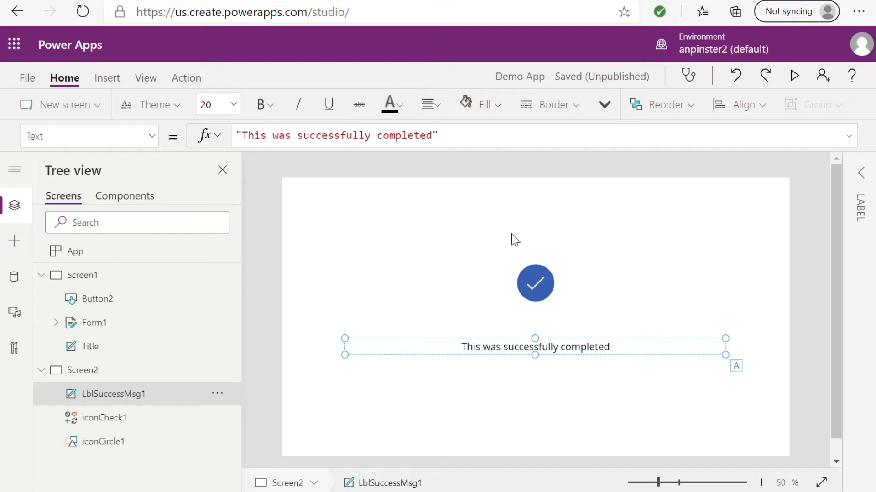
mouse_move(102, 278)
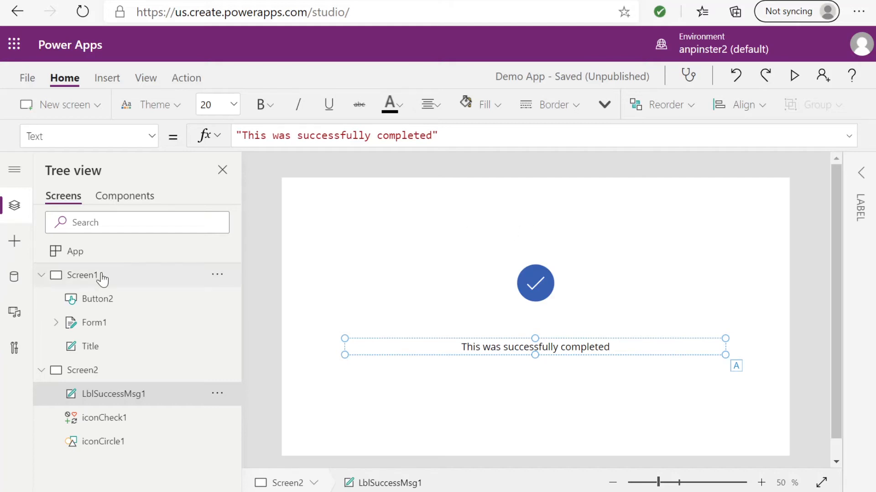
mouse_move(97, 279)
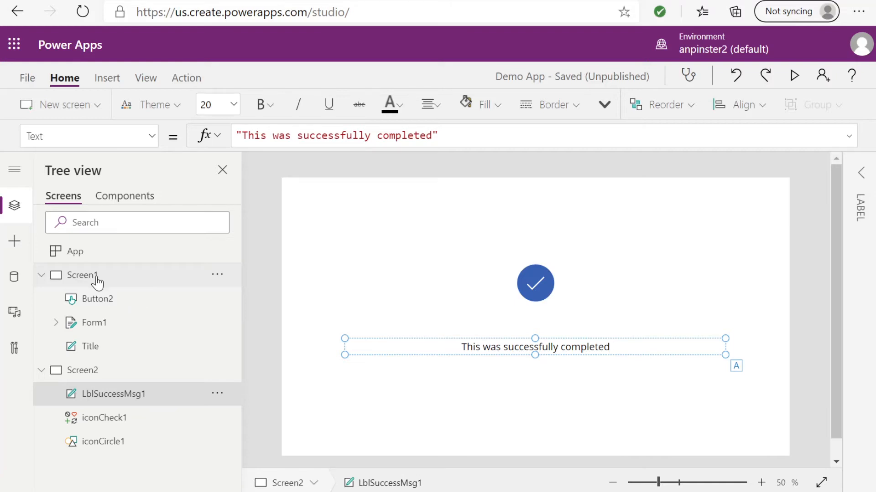
Return to the Trip Planner screen and select the Submit button to edit its OnSelect
click(82, 274)
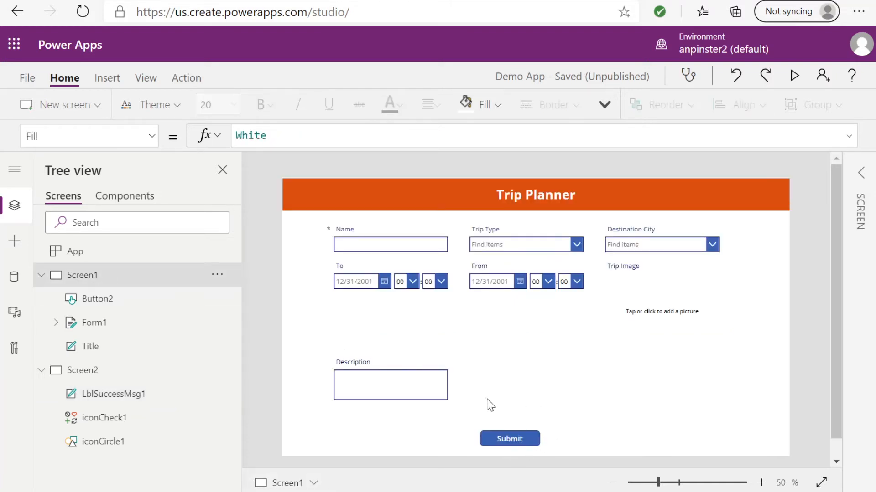
mouse_move(490, 412)
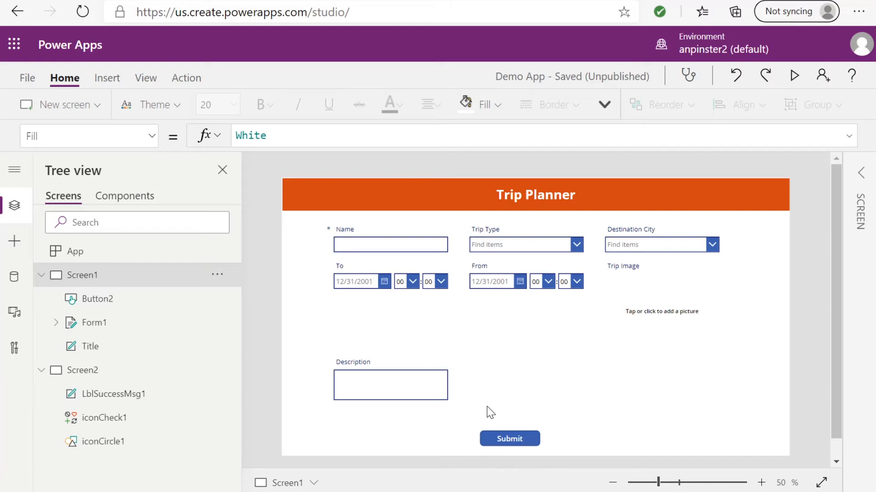
click(509, 439)
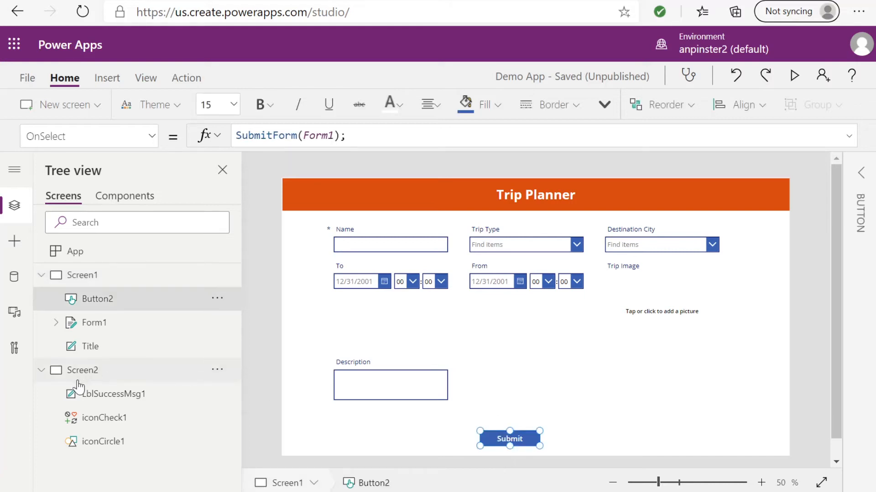
mouse_move(430, 442)
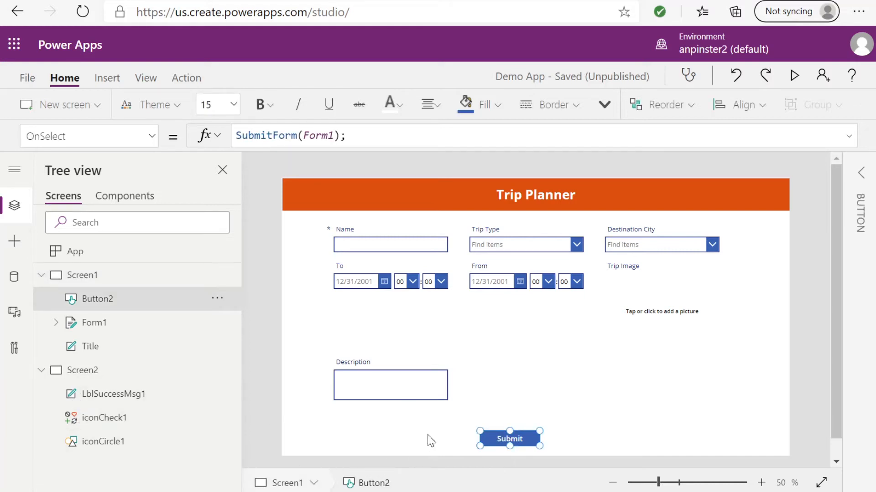
mouse_move(508, 439)
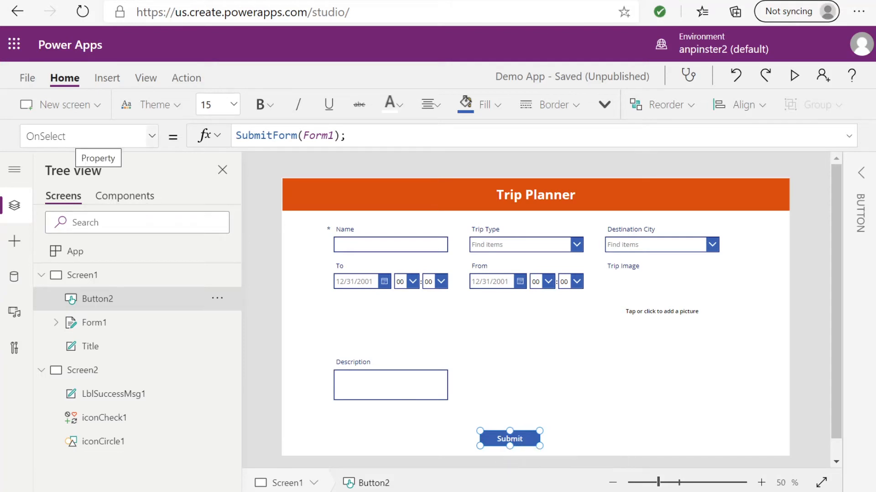
mouse_move(153, 138)
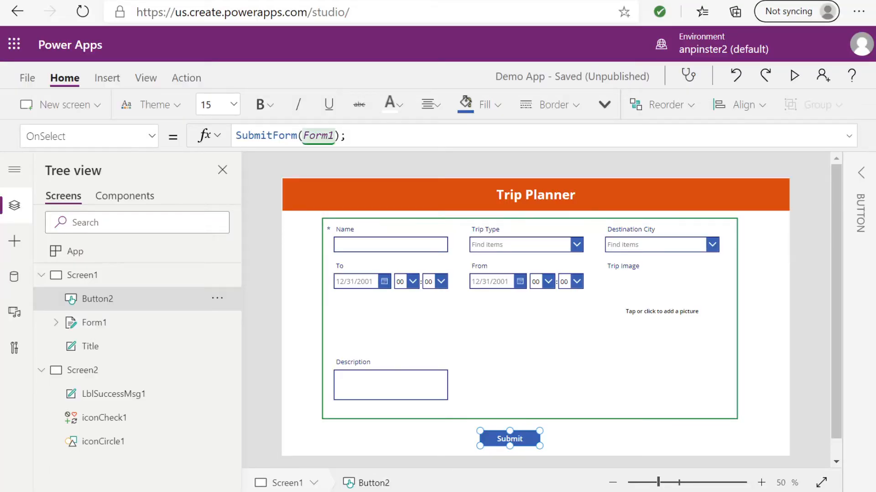
Append Navigate(Screen2, None) after SubmitForm(Form1) in the button's formula
text(Nav)
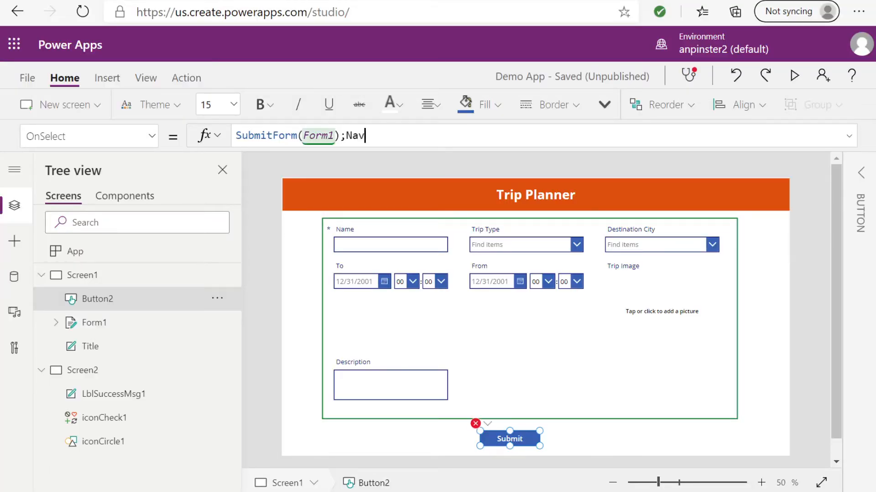
text(igate)
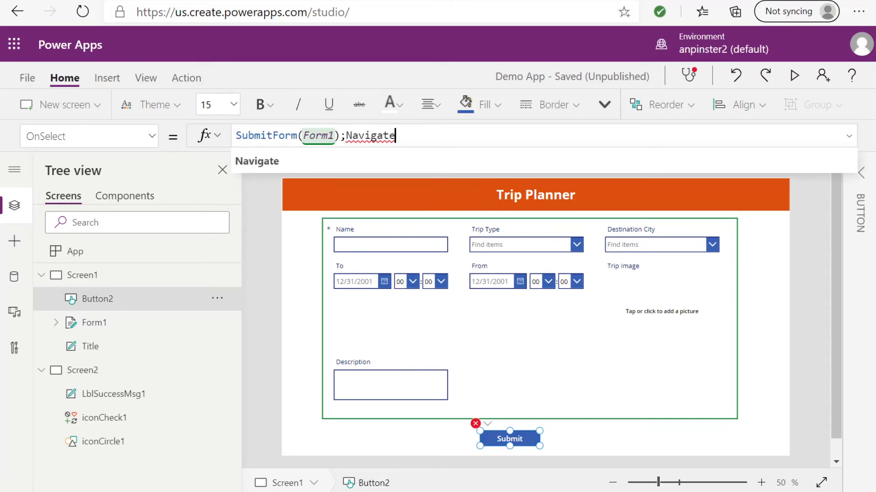
text(())
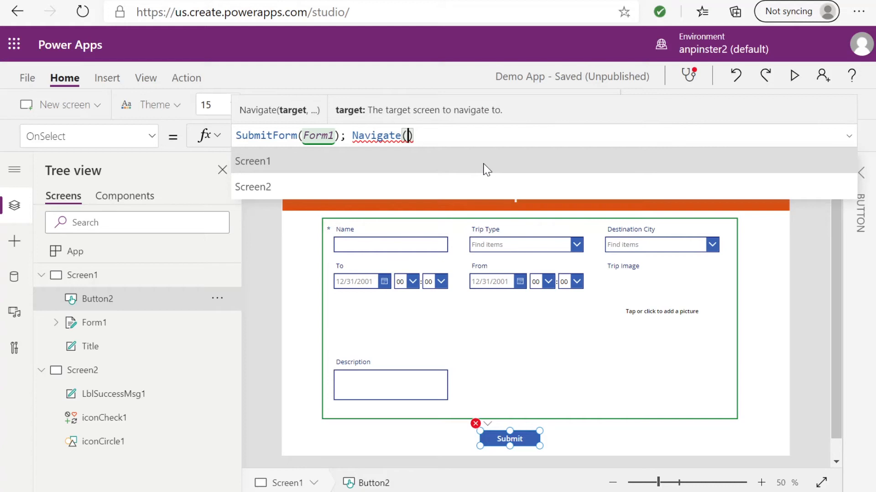
click(252, 186)
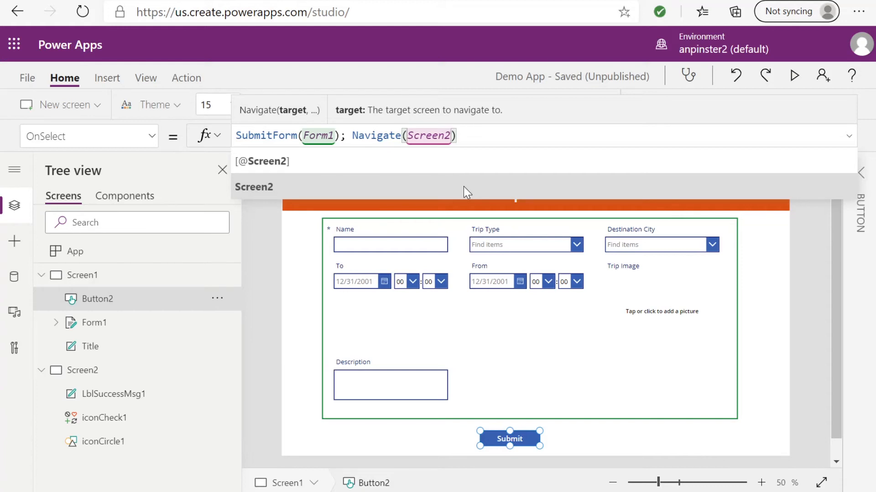
text(,)
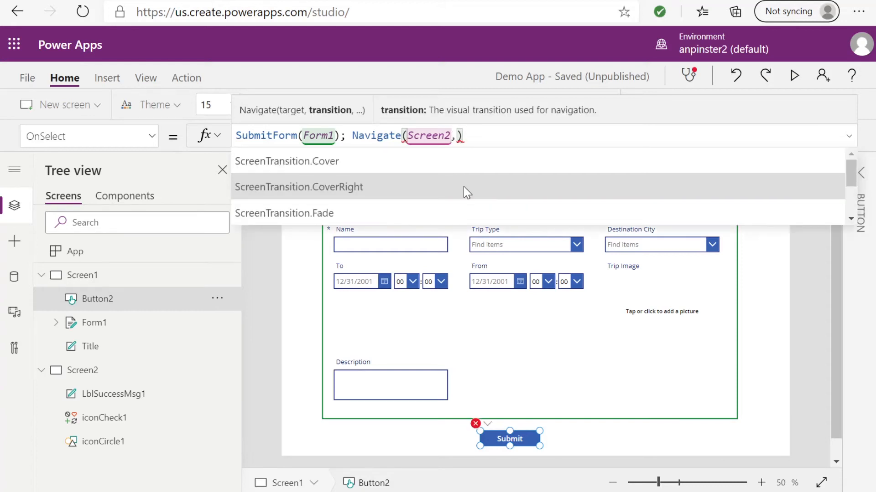
mouse_move(429, 193)
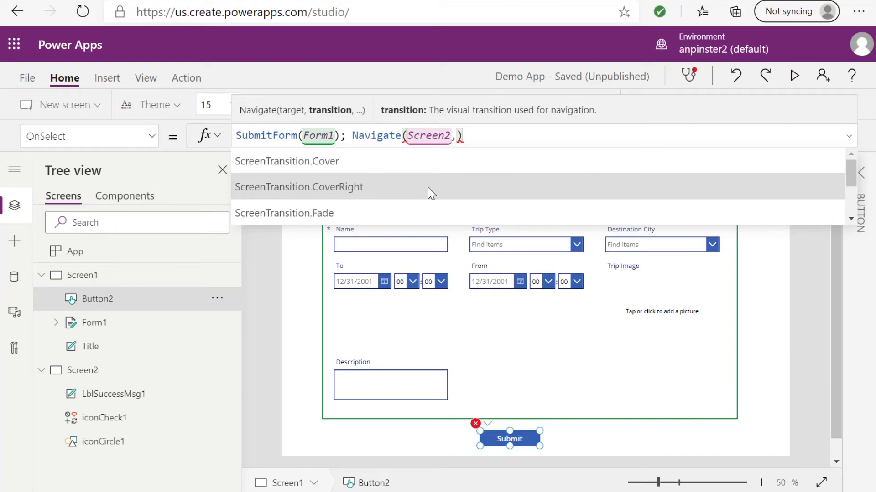
scroll(down, 3)
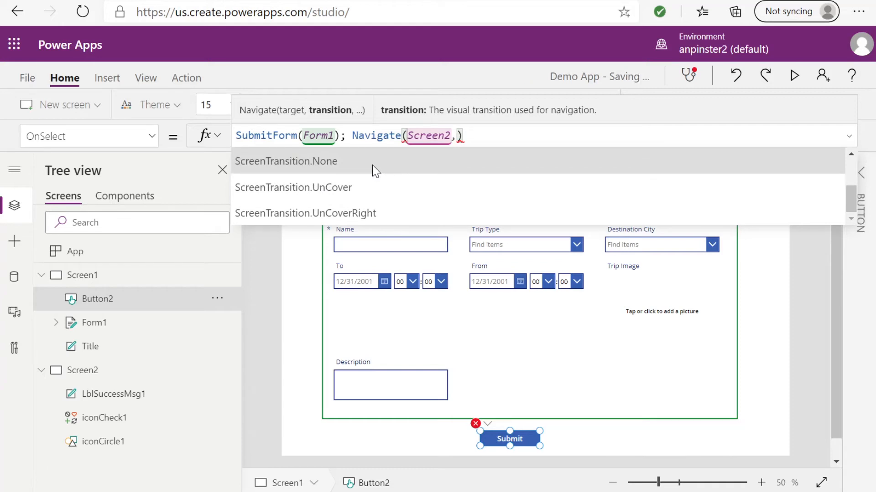
click(286, 161)
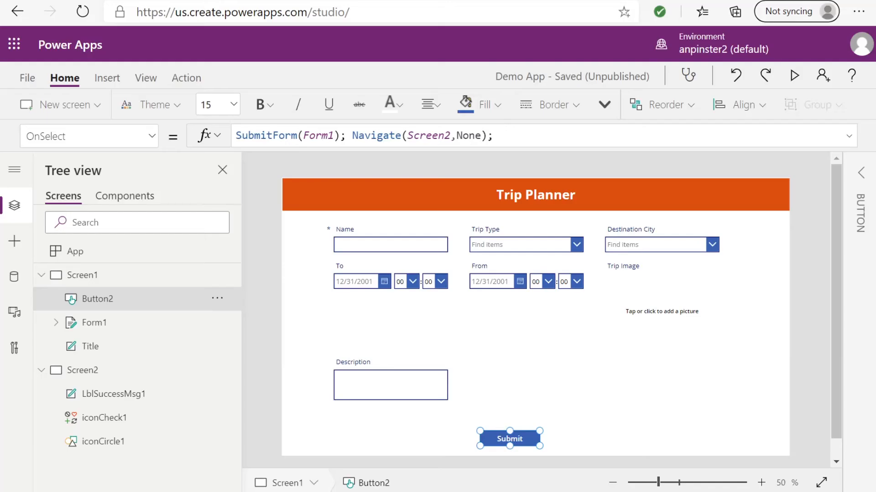
In preview, fill the trip form with a Personal type, a To date and the text 'somtin'
click(793, 76)
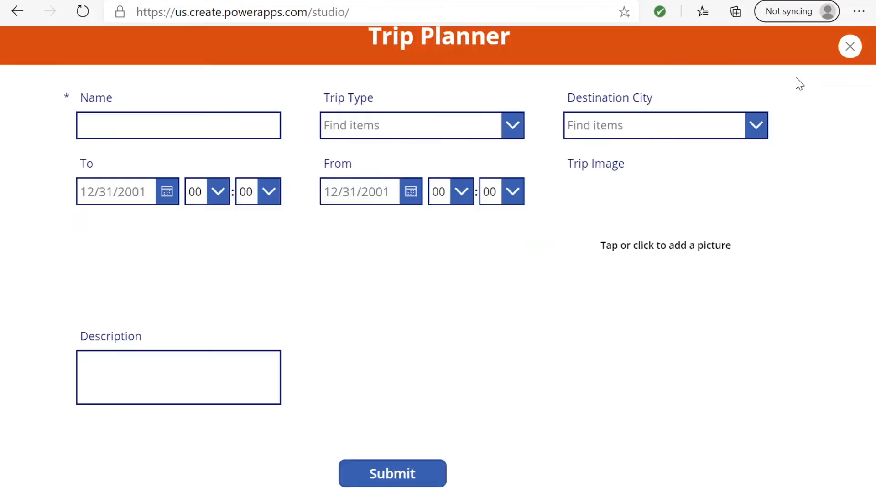
click(178, 125)
text(Andrea)
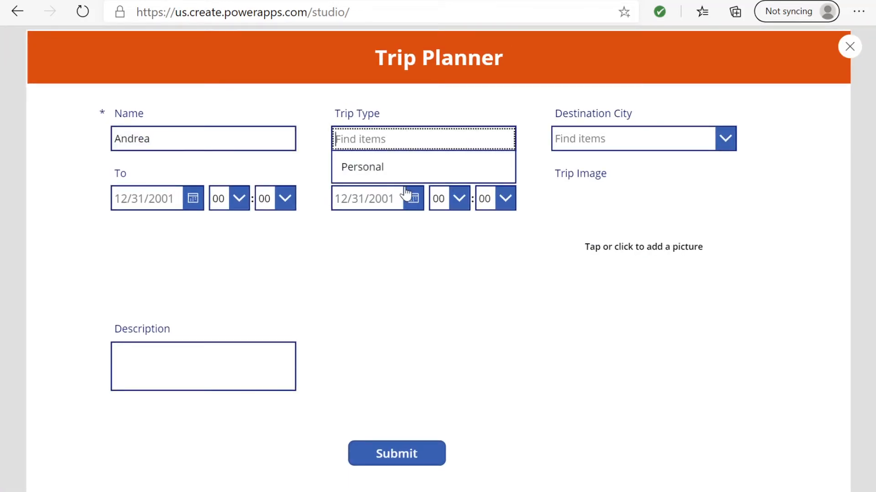
click(362, 166)
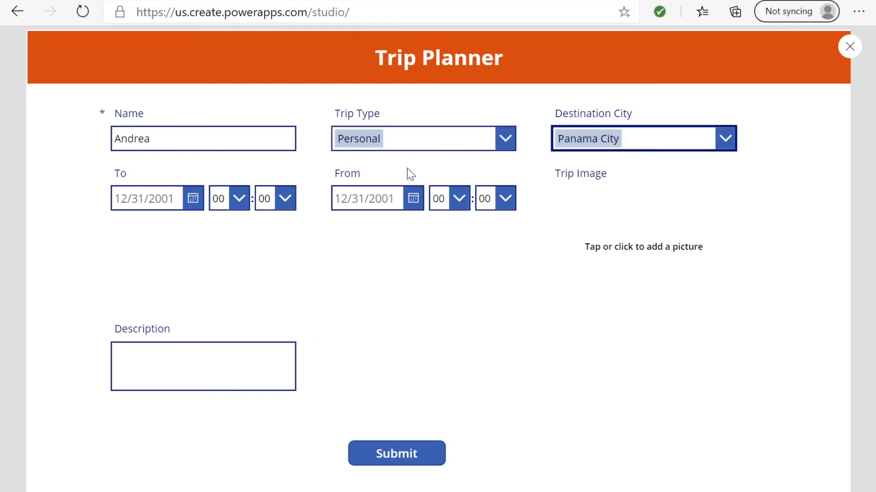
click(193, 198)
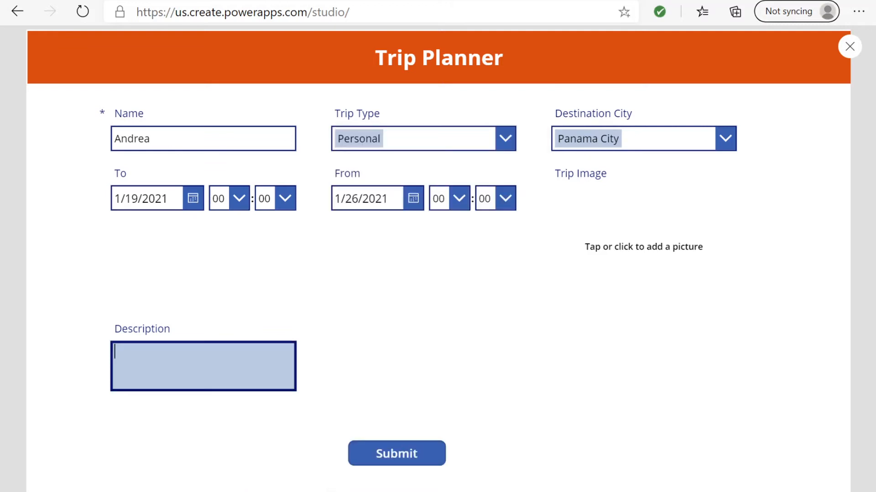
text(somtin)
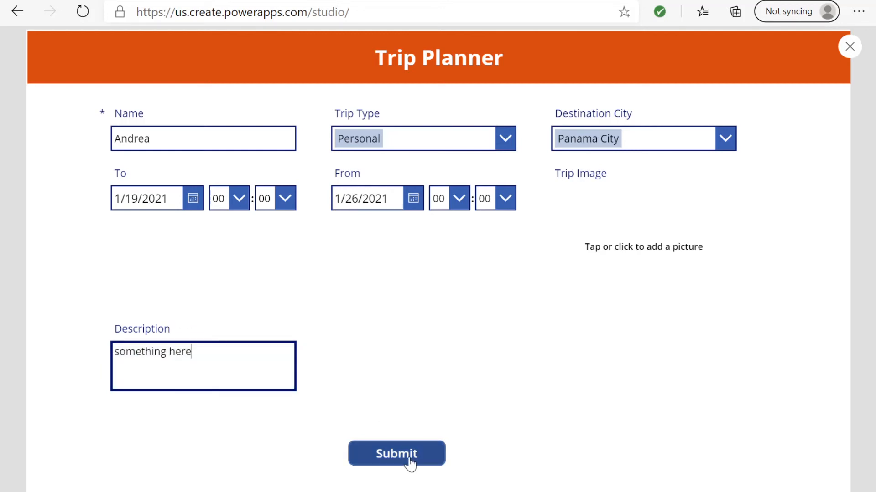
Submit the form to reach the success screen, then return to the editor
click(397, 453)
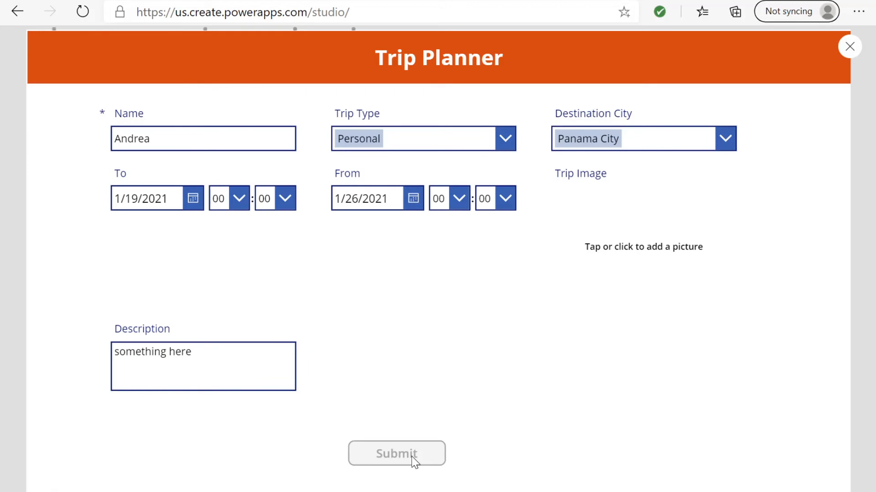
click(396, 453)
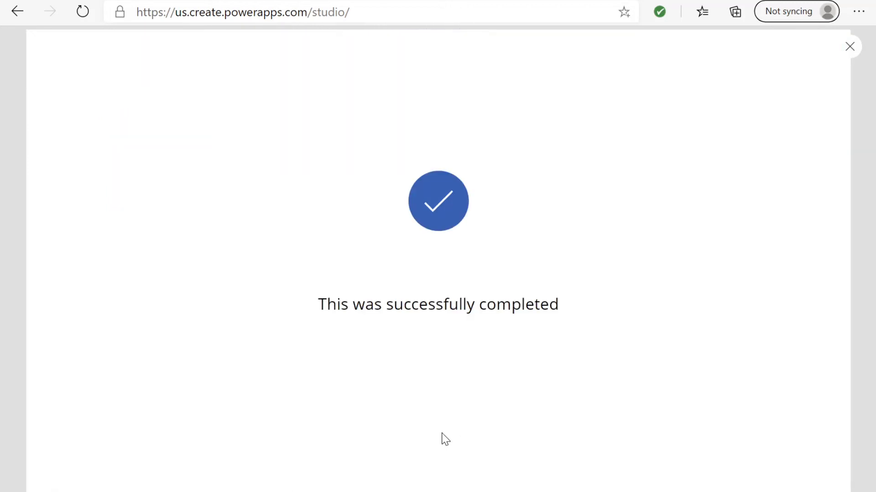
mouse_move(761, 465)
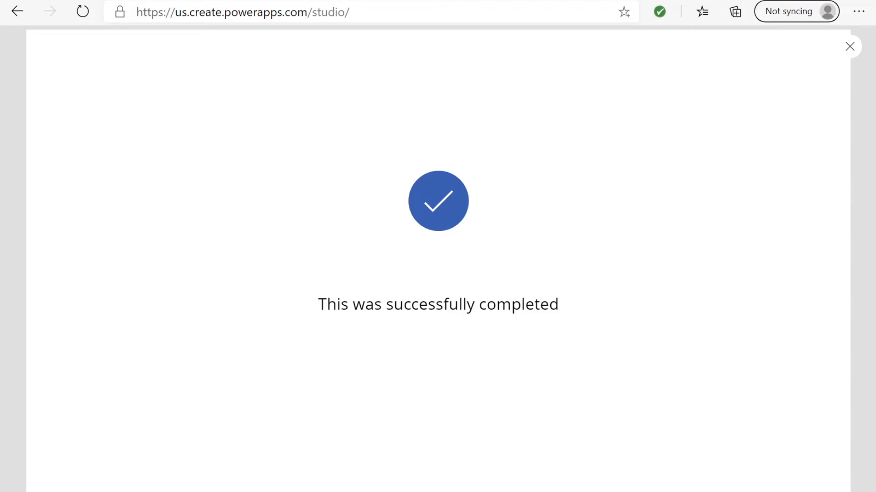
mouse_move(824, 77)
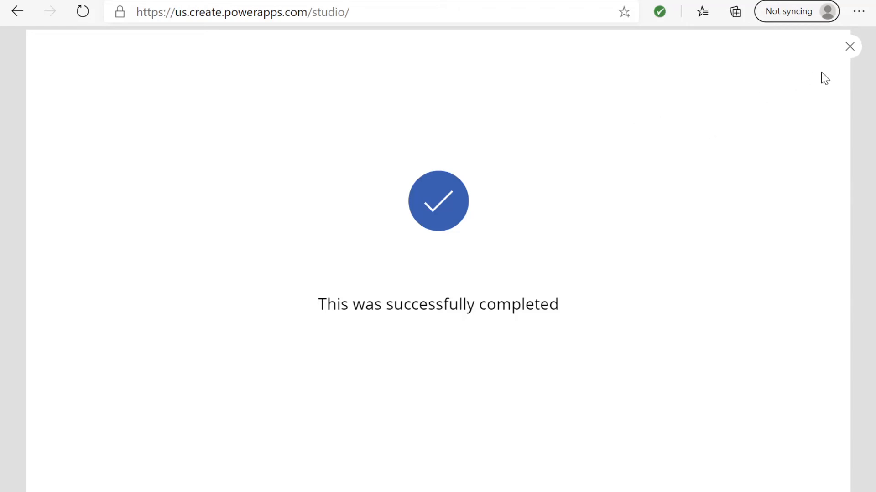
mouse_move(252, 283)
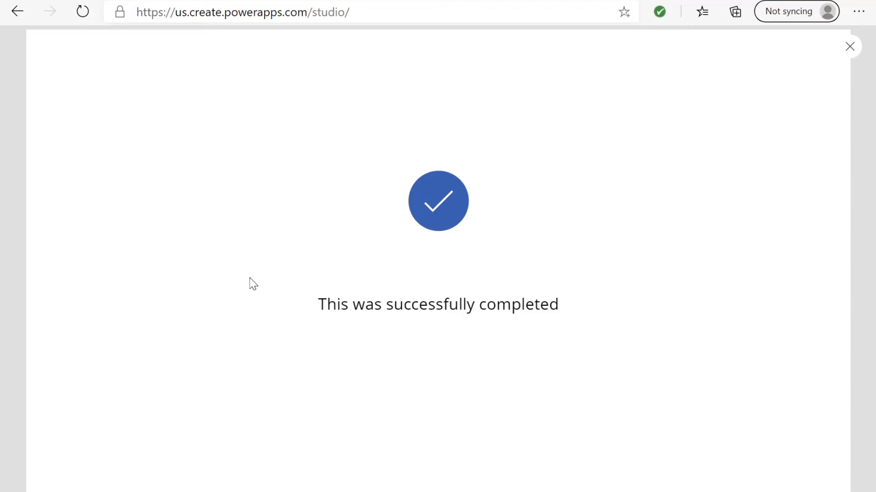
mouse_move(849, 46)
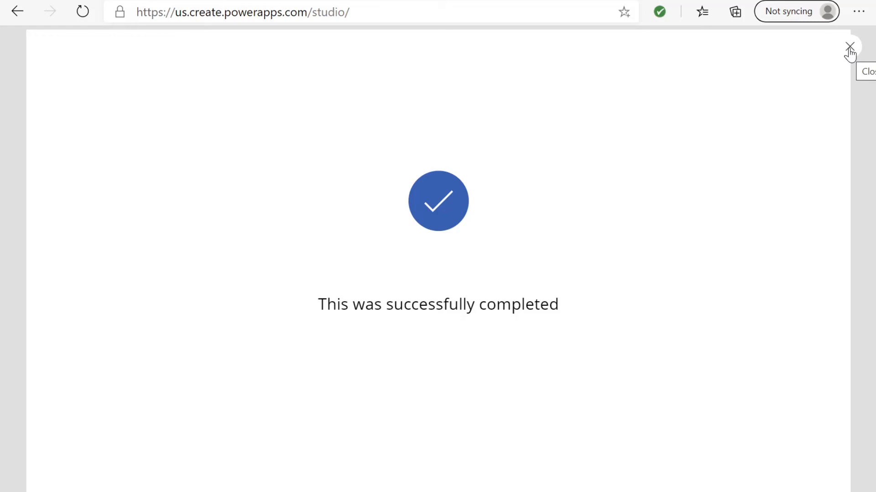
click(849, 46)
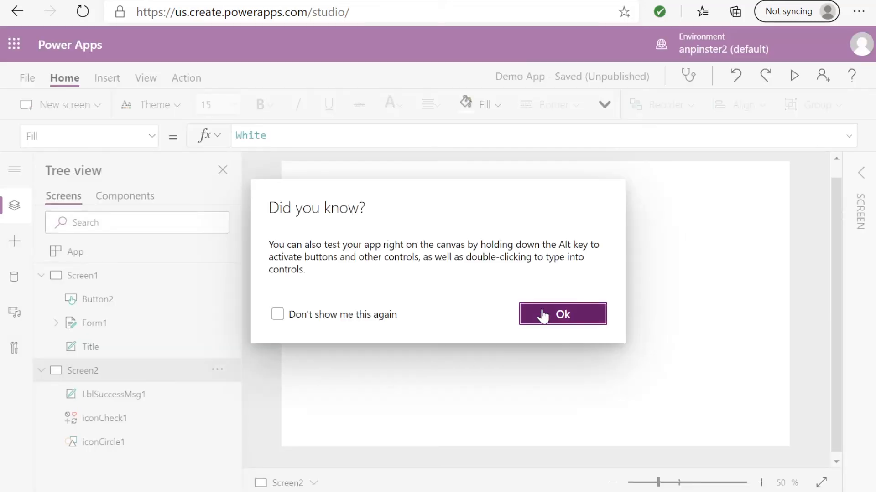
Dismiss the tip and move the checkmark and success label to the top of Screen2
click(562, 314)
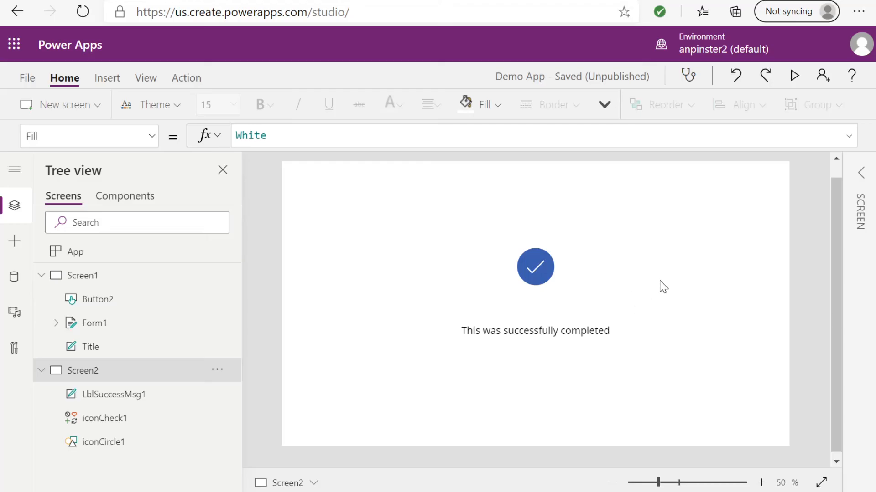
click(534, 266)
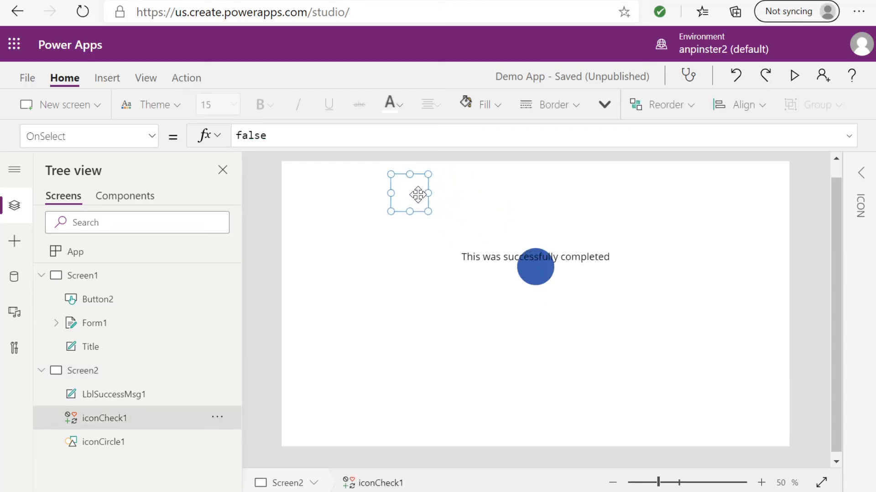
click(103, 441)
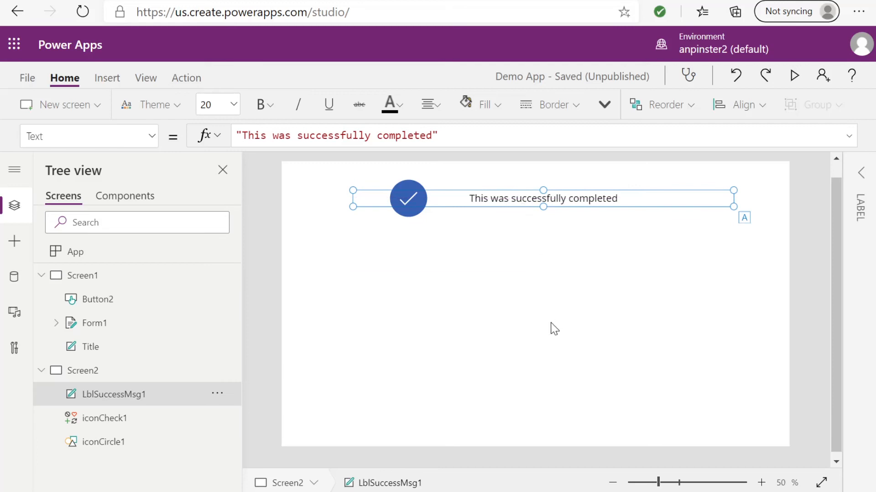
click(83, 370)
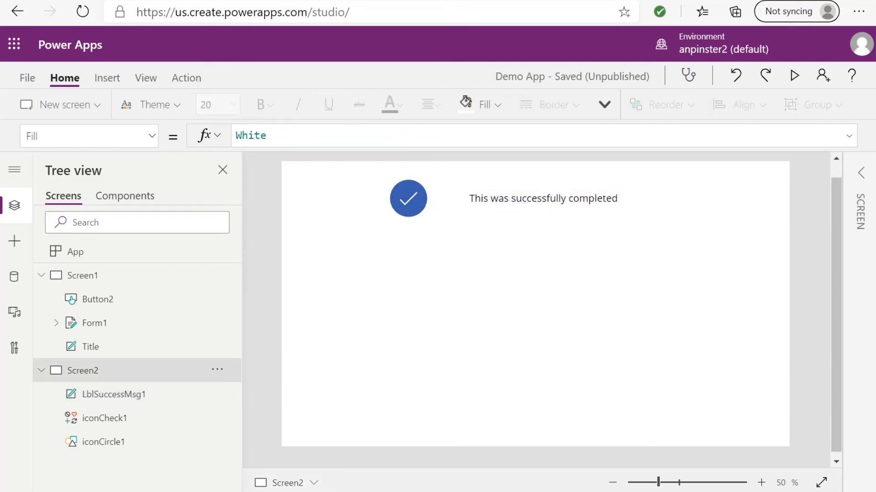
mouse_move(14, 171)
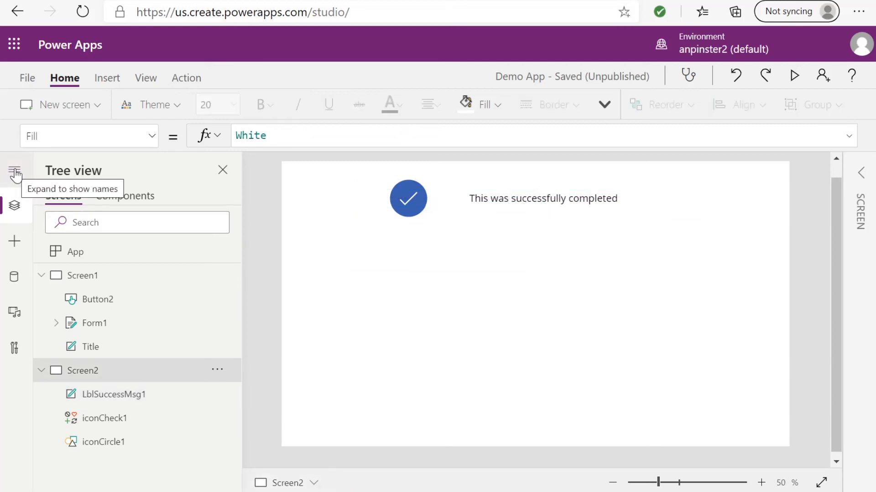
Insert a vertical gallery on Screen2 bound to the Trips table
click(14, 241)
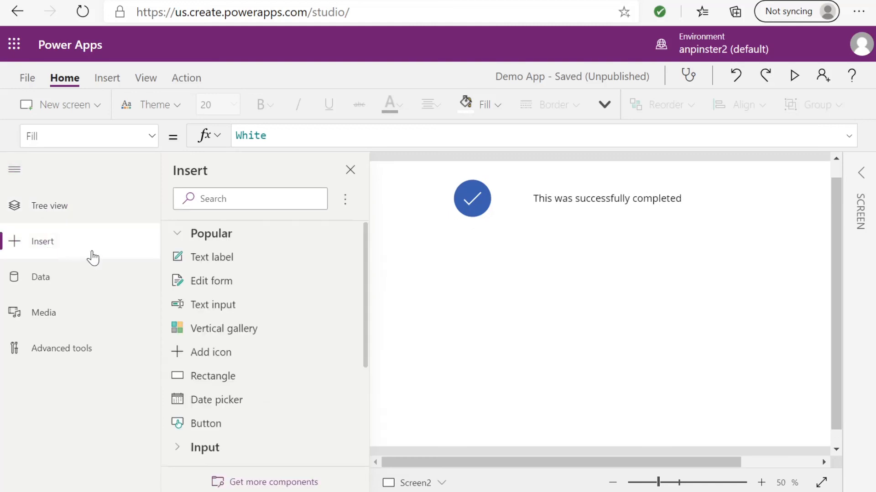
mouse_move(285, 305)
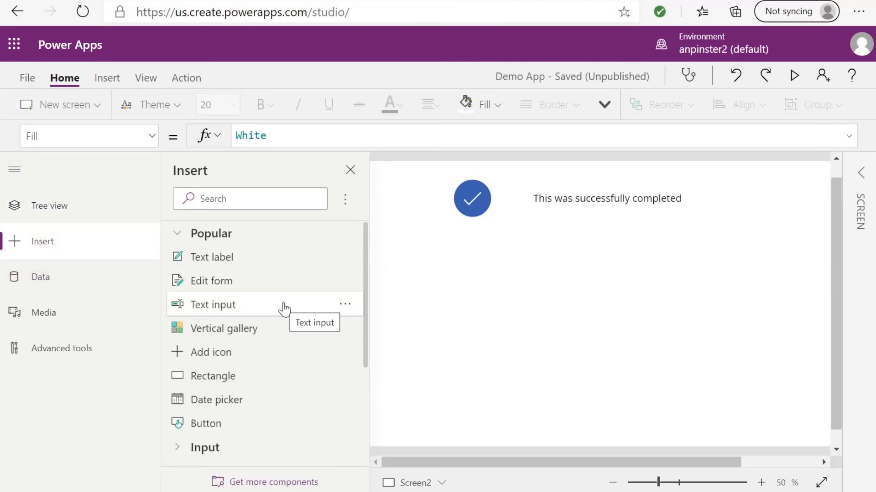
mouse_move(283, 332)
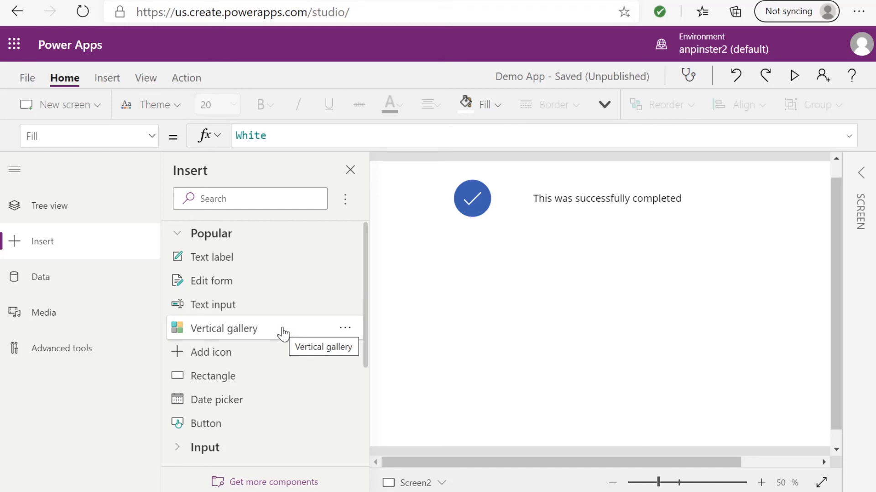
click(225, 328)
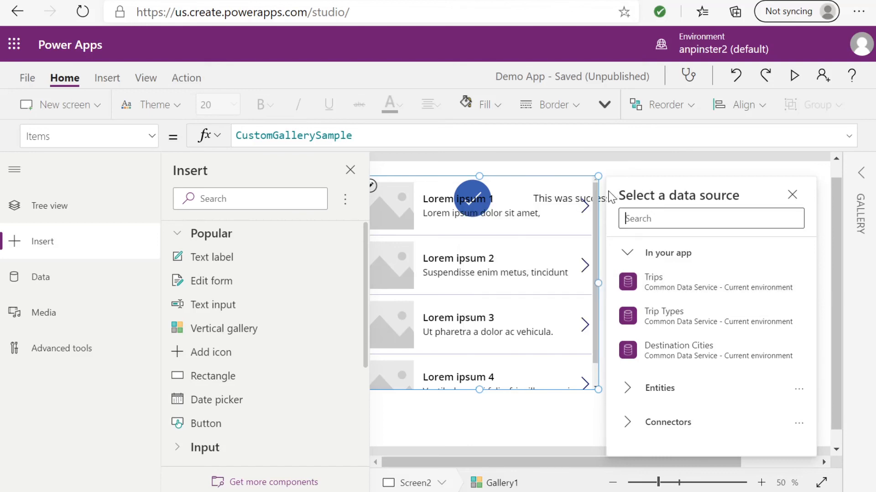
mouse_move(684, 287)
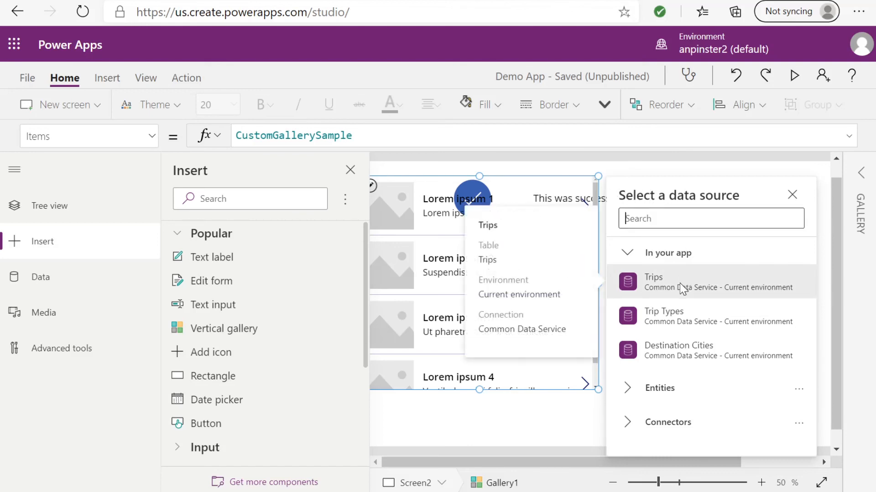
click(653, 282)
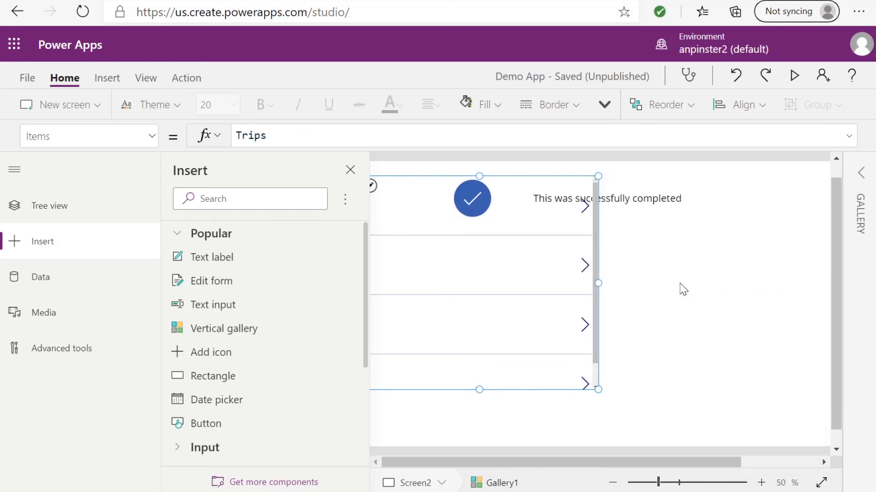
mouse_move(352, 171)
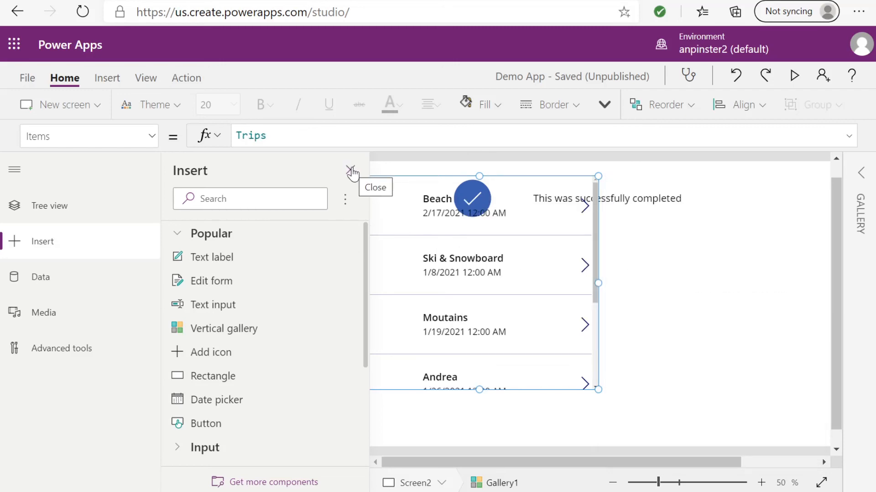
Close the Insert pane and scroll through the trips gallery beneath the success message
click(352, 170)
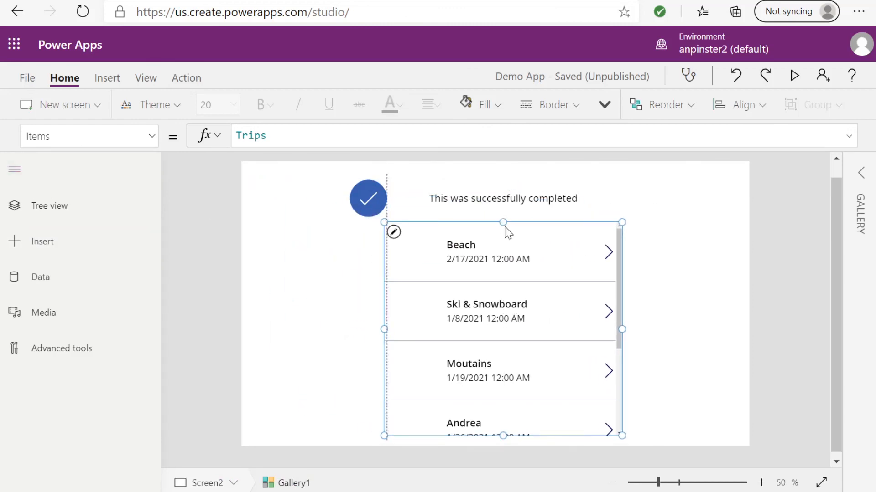
scroll(down, 3)
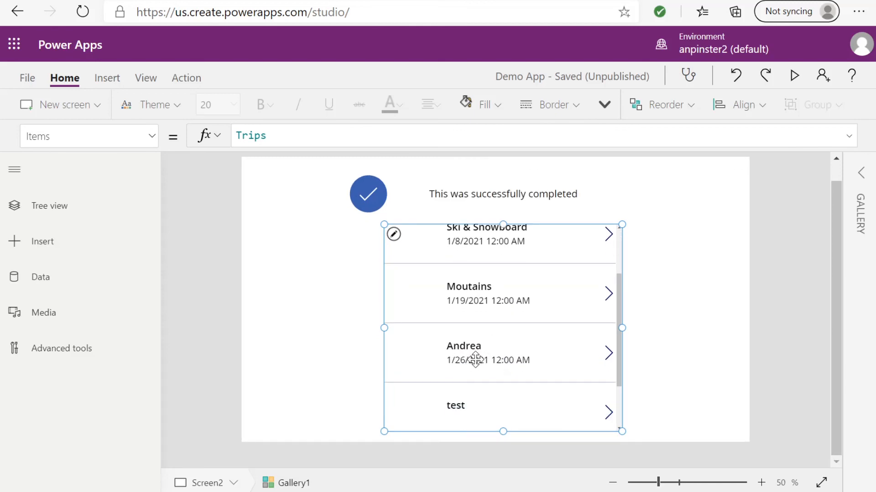
scroll(up, 3)
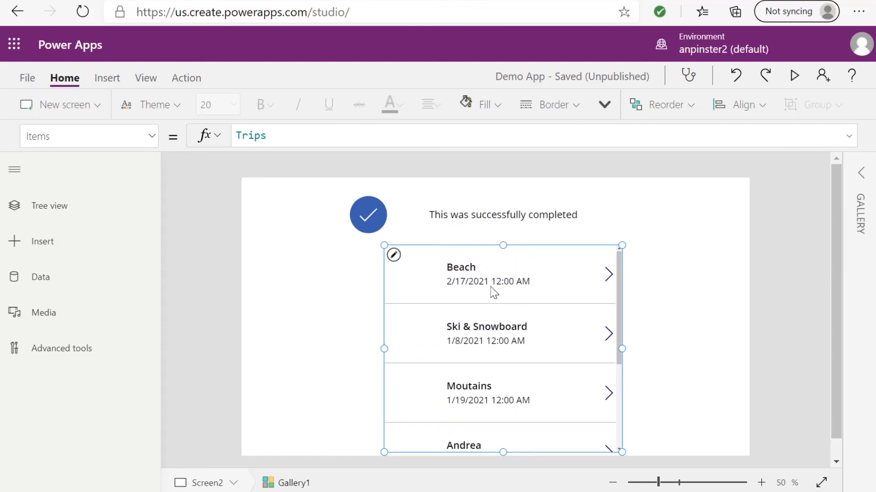
scroll(down, 3)
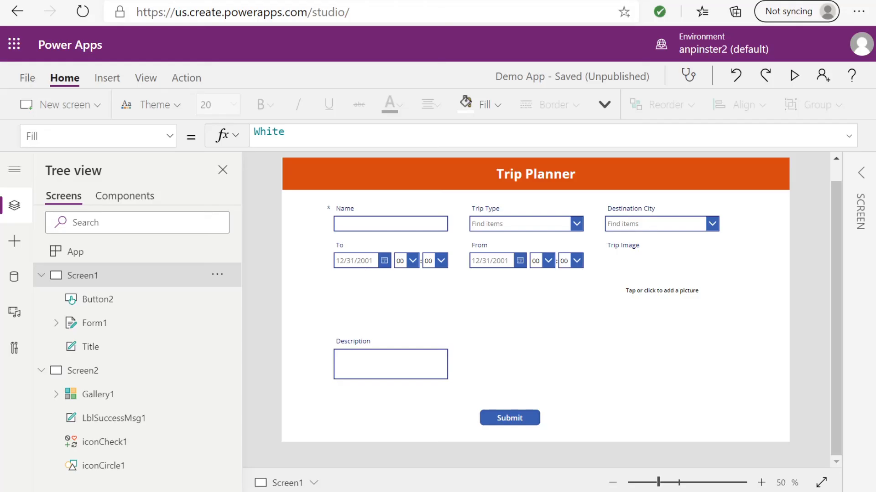
mouse_move(738, 310)
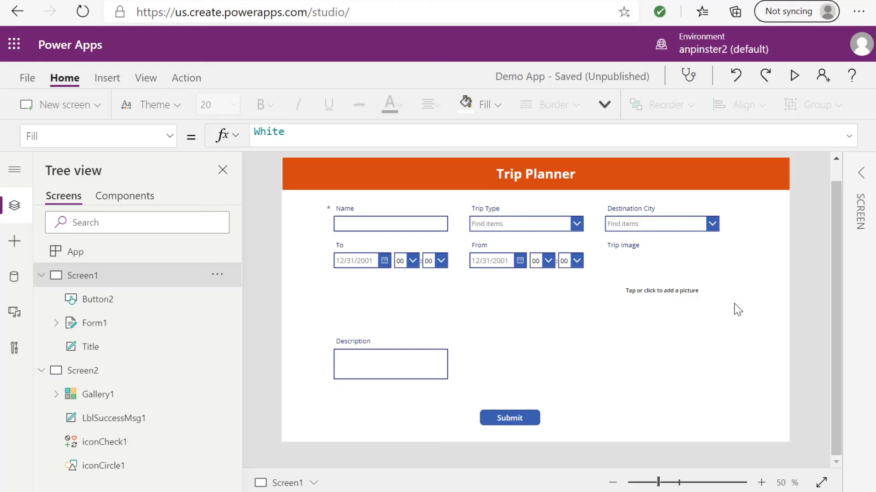
mouse_move(553, 392)
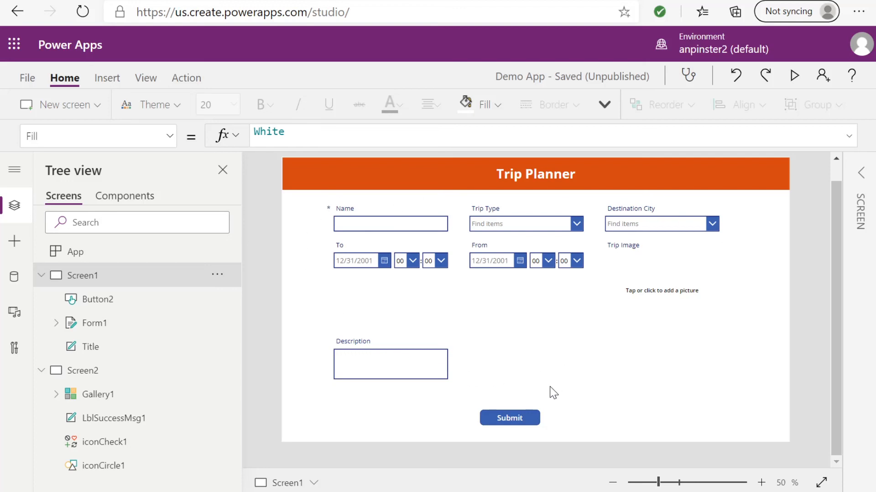
mouse_move(545, 341)
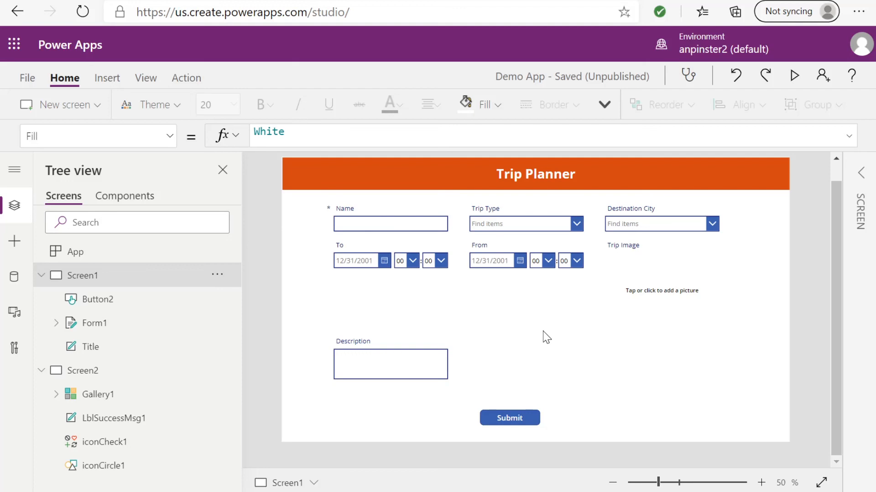
Show Screen2 with the success message above the Beach, Ski & Snowboard, Moutains gallery
click(82, 370)
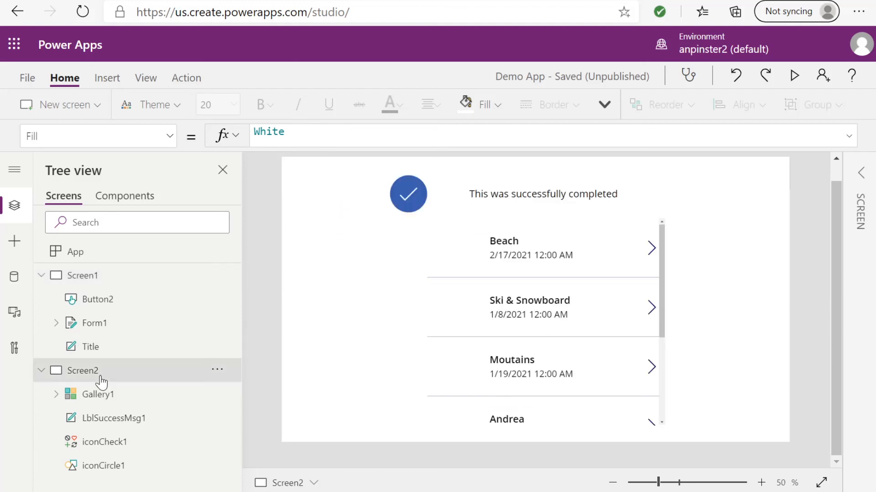
mouse_move(563, 283)
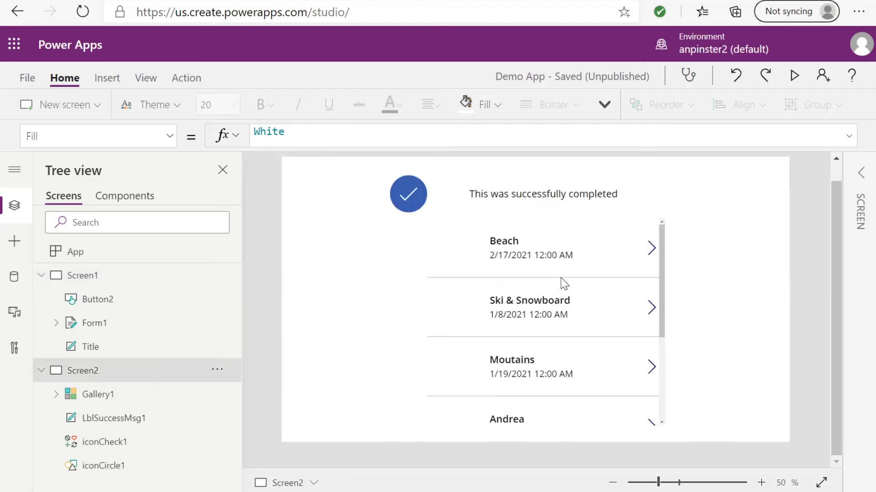